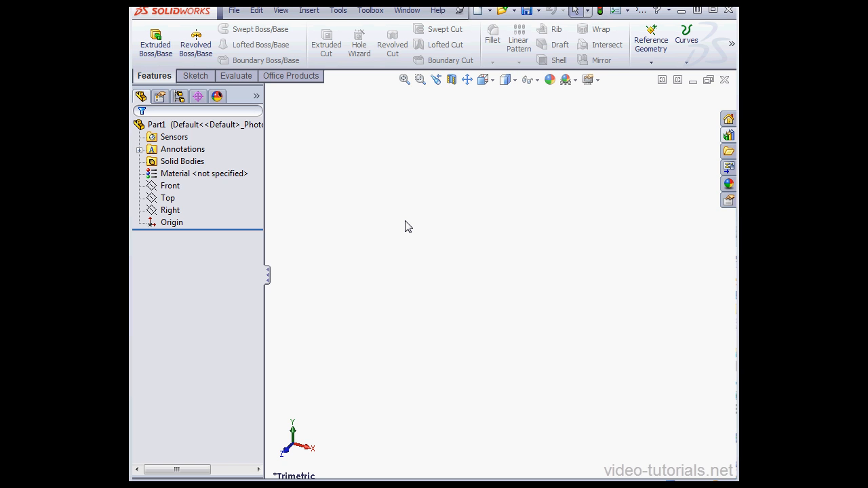
Select the Front plane and bring up the Toolbox structural steel library for the TS4x2x0.25 tube.
click(168, 198)
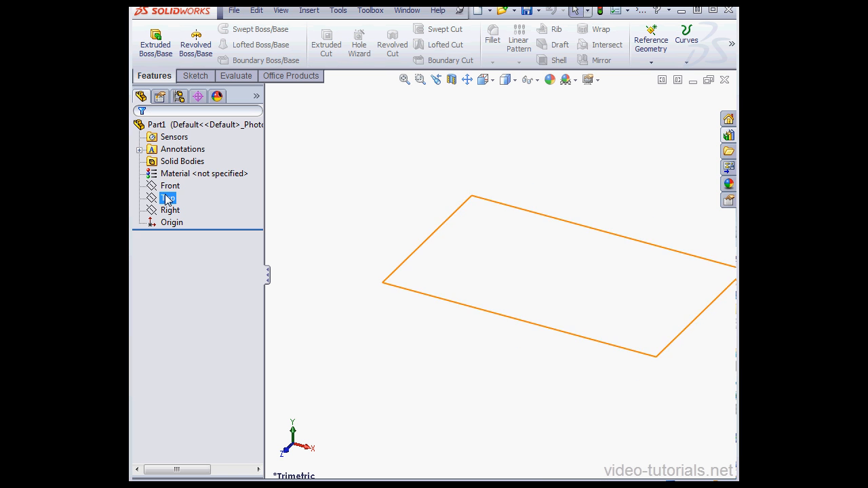
click(171, 184)
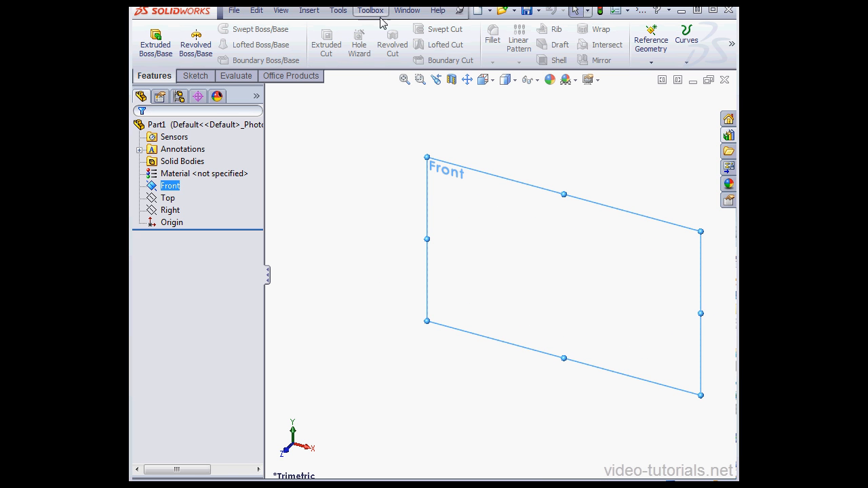
click(370, 10)
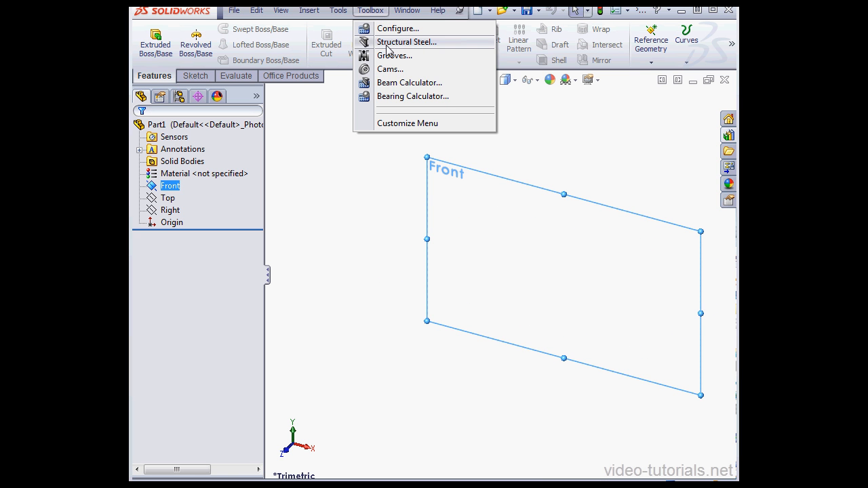
click(407, 41)
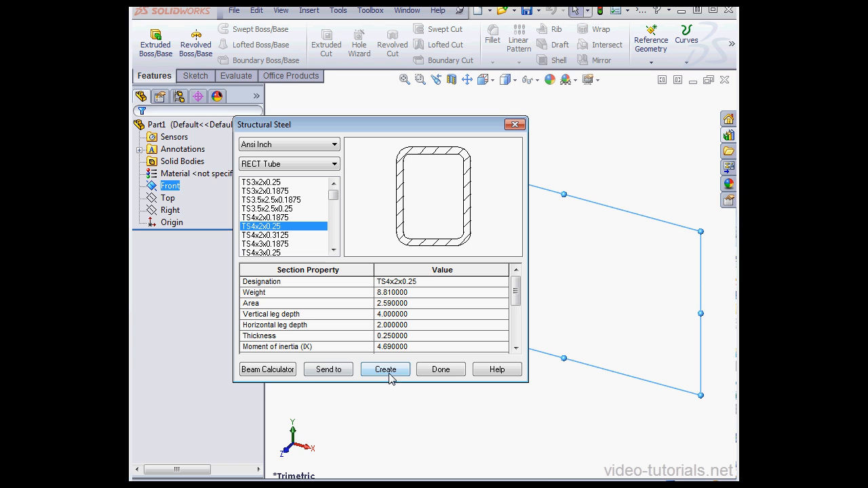
Insert the TS4x2x0.25 tube profile as Sketch1 and edit it viewed from the front.
click(386, 369)
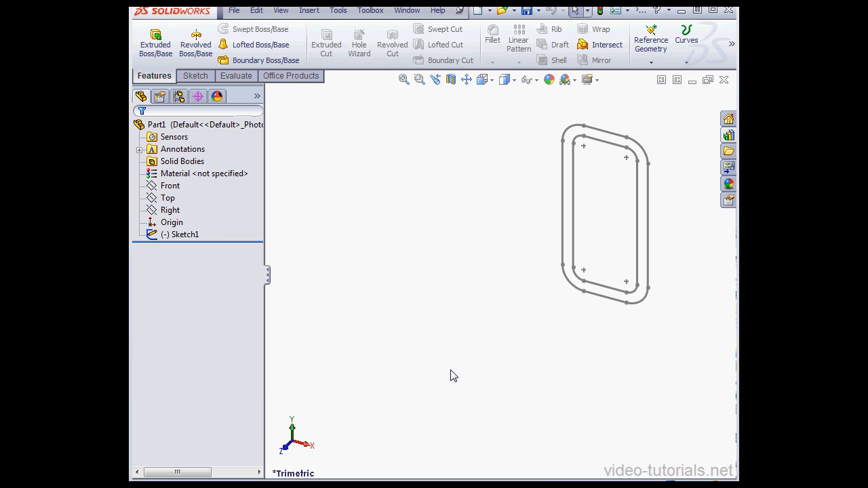
mouse_move(418, 317)
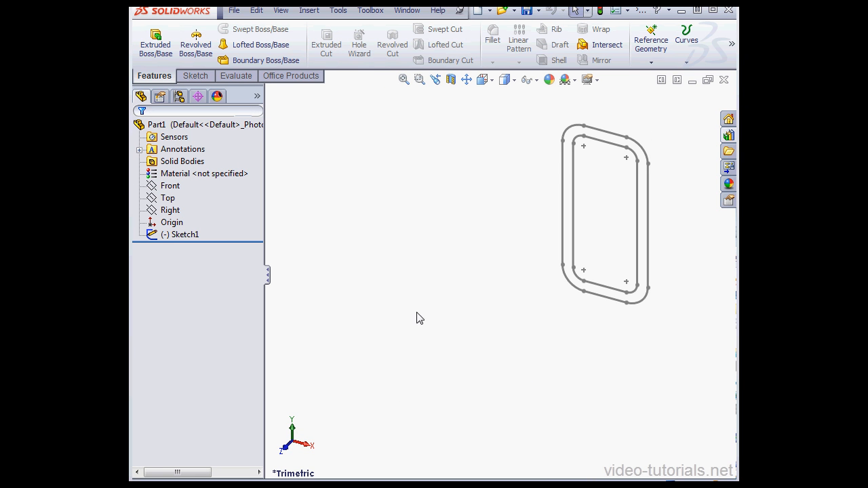
click(185, 233)
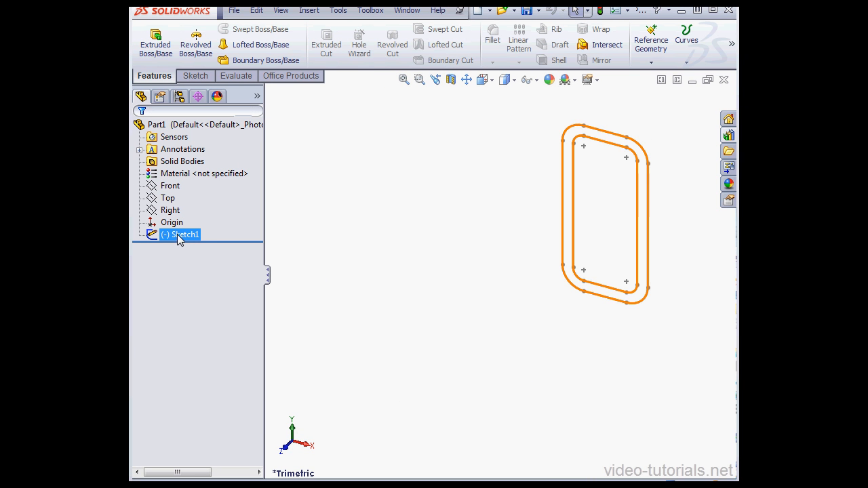
double_click(184, 233)
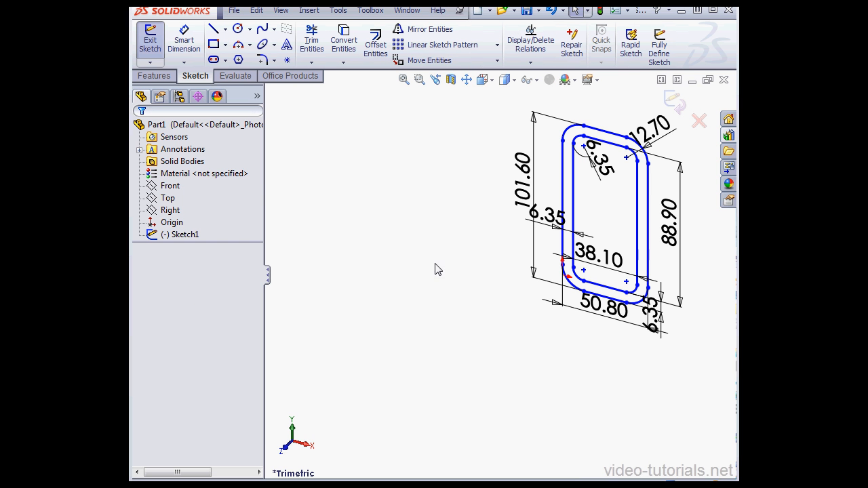
click(483, 78)
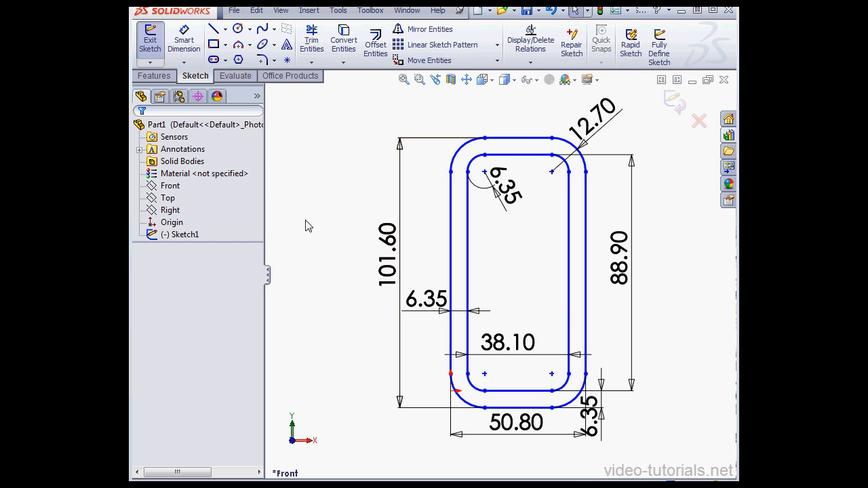
mouse_move(381, 186)
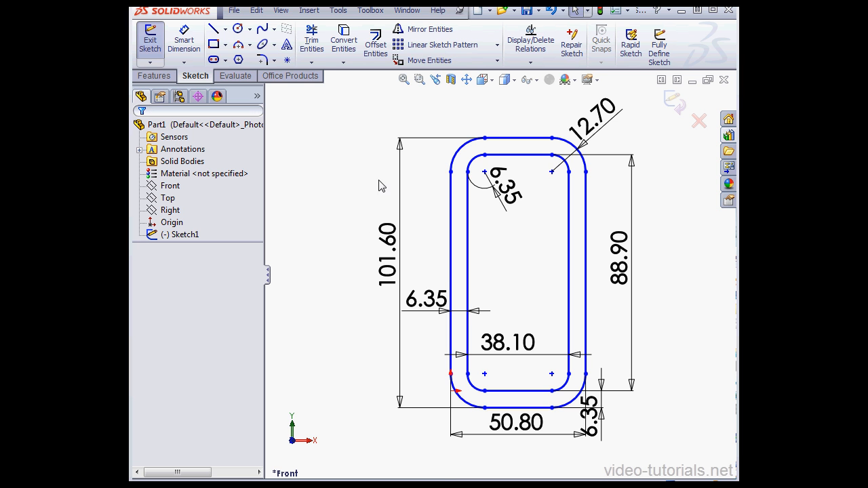
Show the sketch relations and add a Fix relation to a profile line so Sketch1 is fully defined.
click(279, 10)
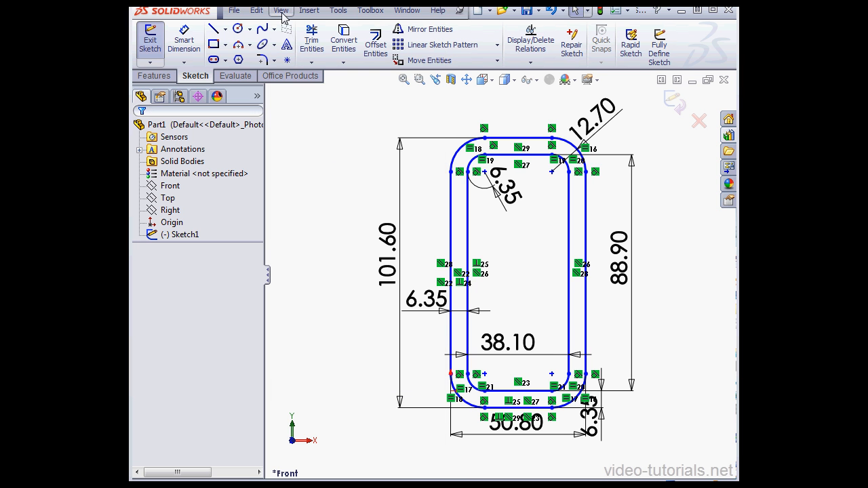
click(508, 352)
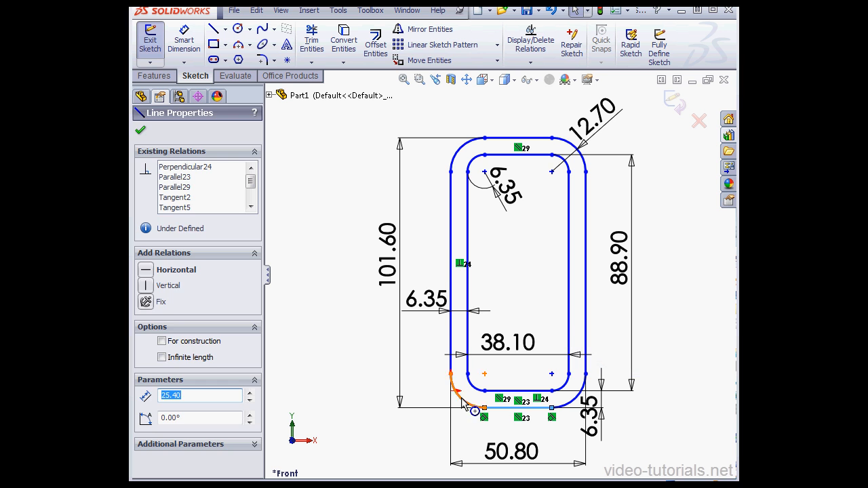
click(450, 391)
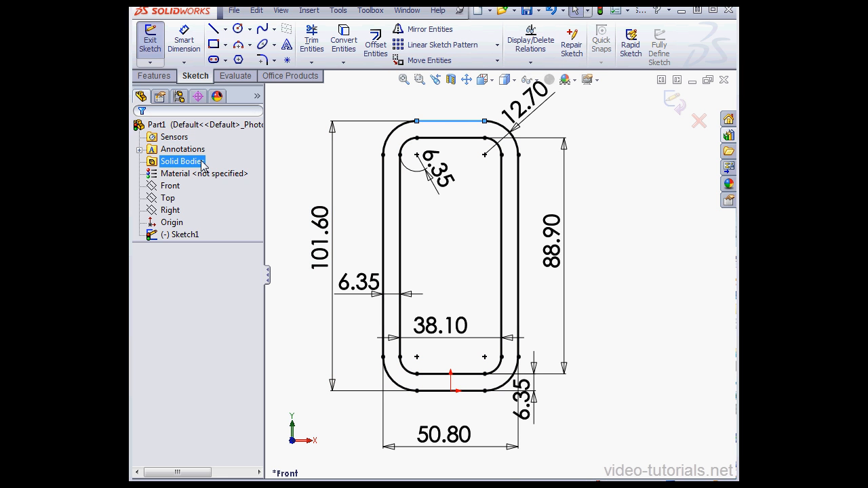
click(589, 232)
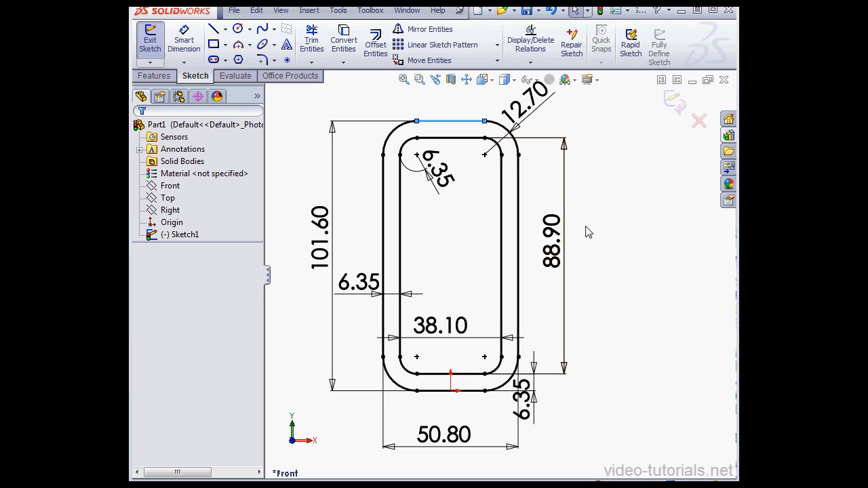
Exit the sketch and extrude the whole Sketch1 profile 500 mm into Boss-Extrude1, a hollow rectangular tube.
click(149, 41)
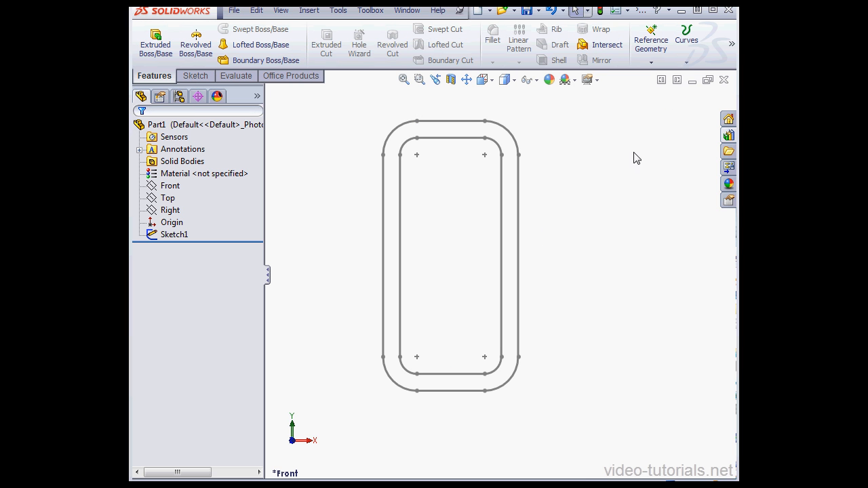
mouse_move(532, 126)
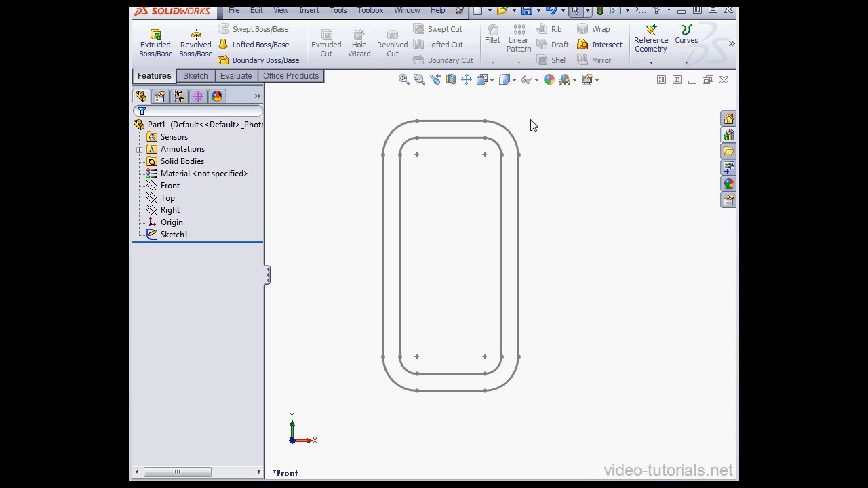
key(Ctrl+7)
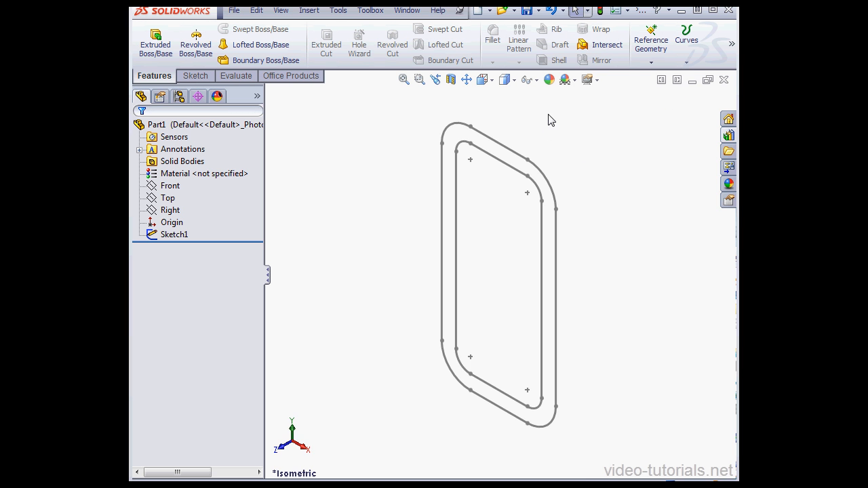
click(154, 40)
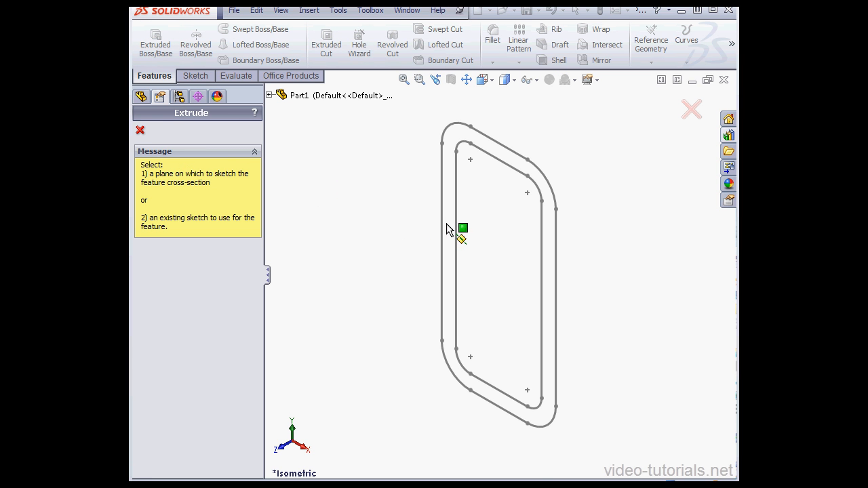
click(463, 228)
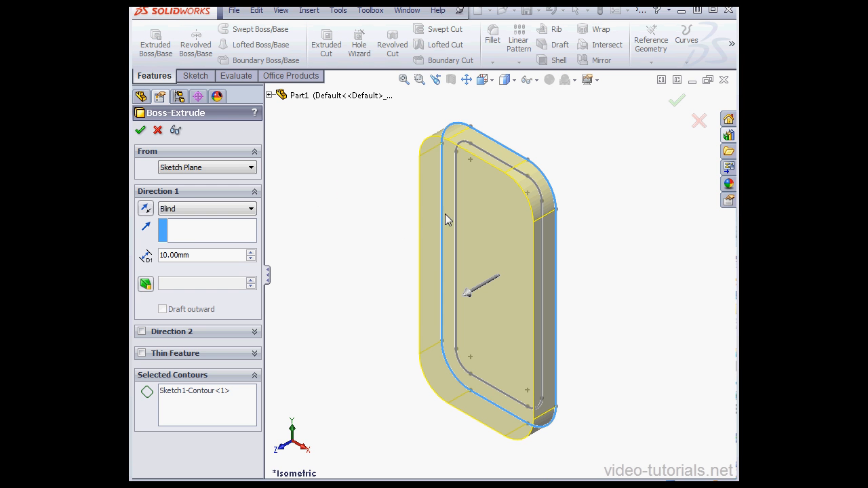
right_click(197, 391)
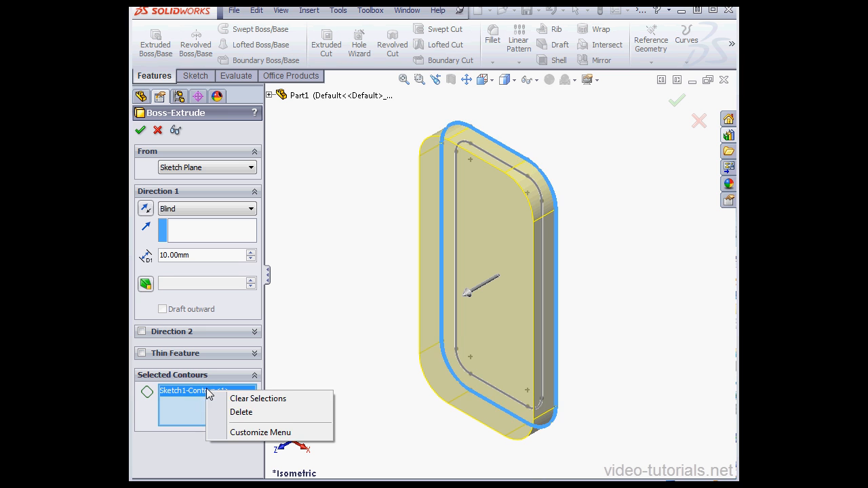
click(258, 399)
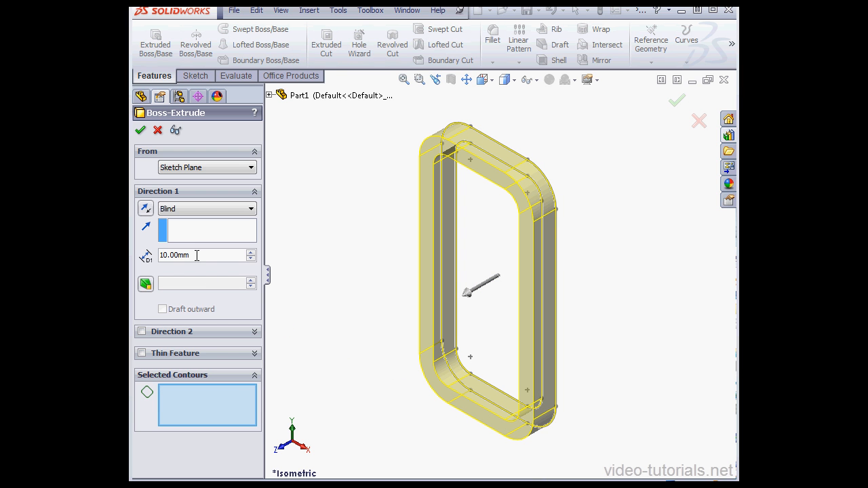
text(5)
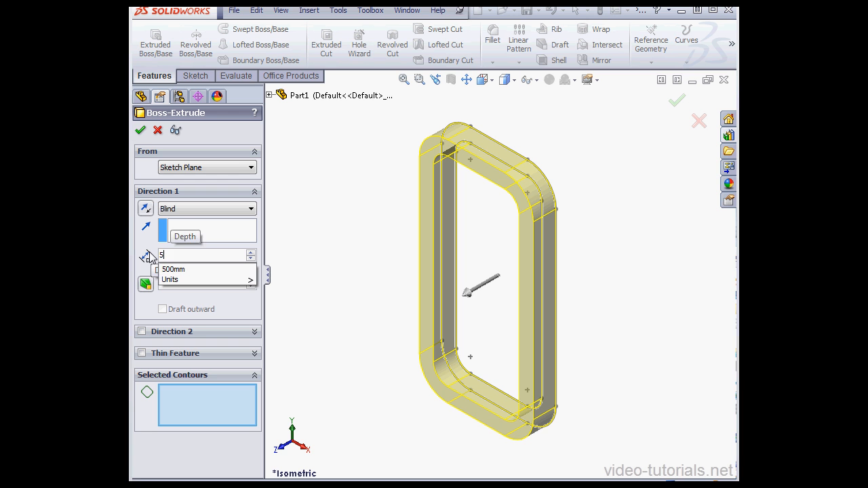
text(00.00mm)
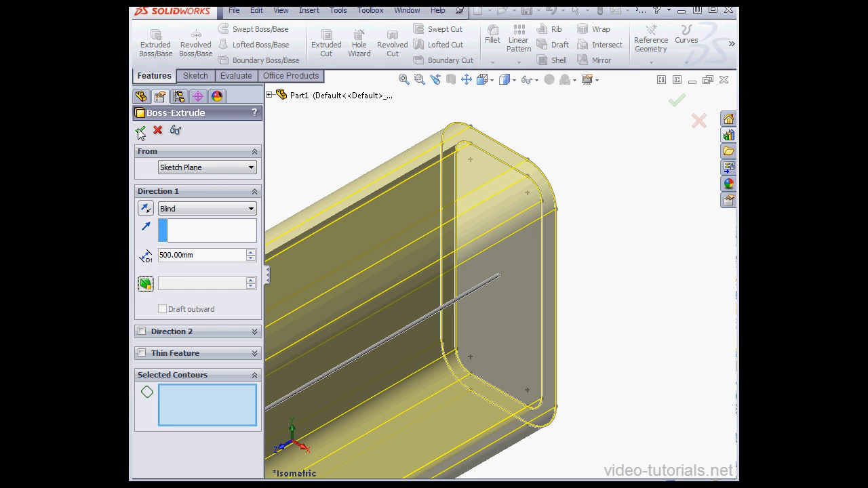
click(676, 100)
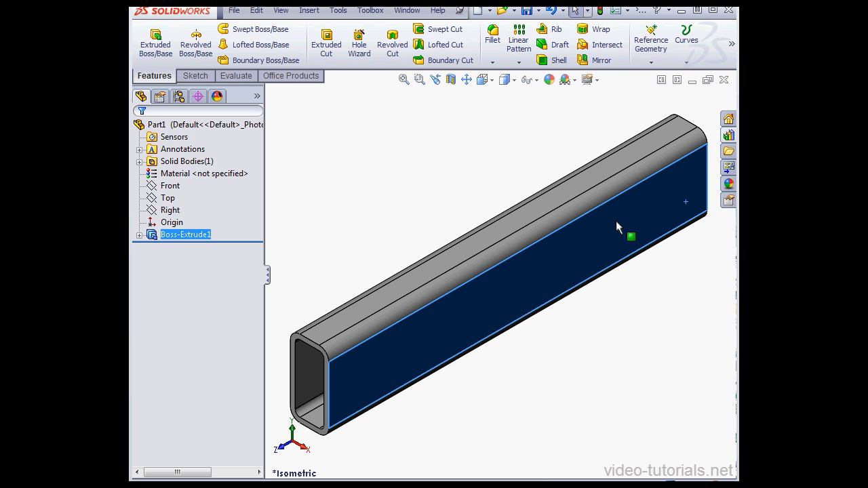
Create the C3x4.1 ANSI inch C-channel profile as Sketch2 on the tube's end face.
click(370, 9)
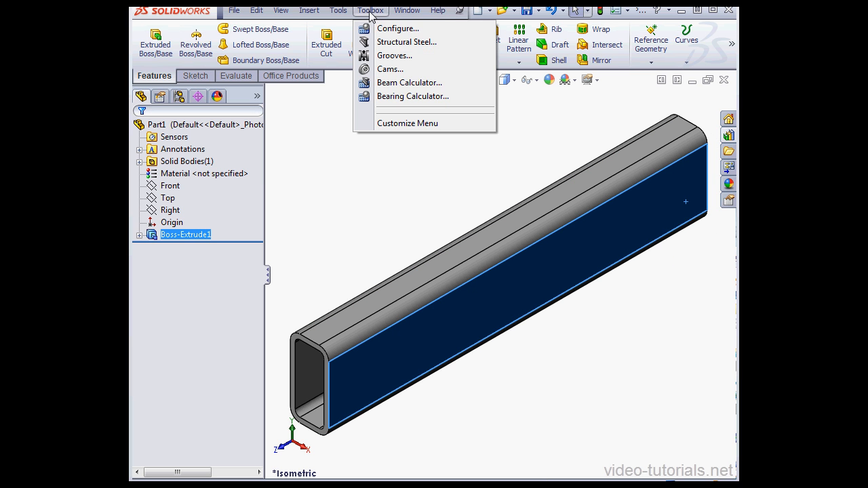
click(407, 40)
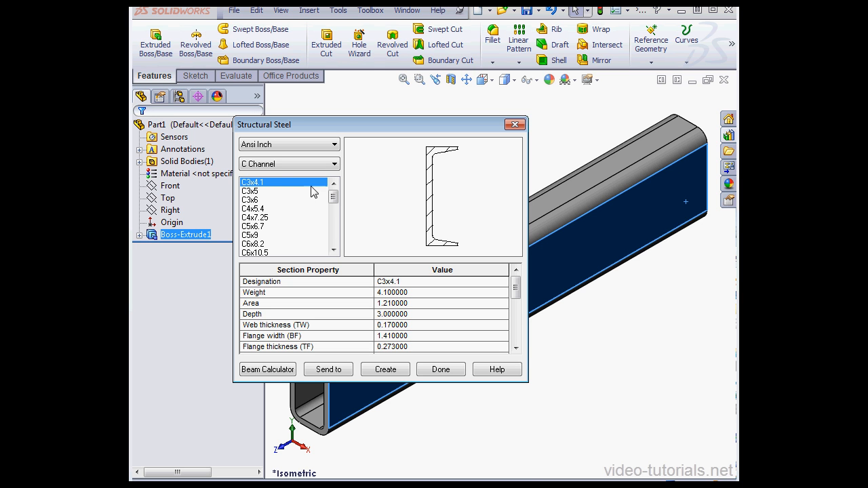
mouse_move(309, 232)
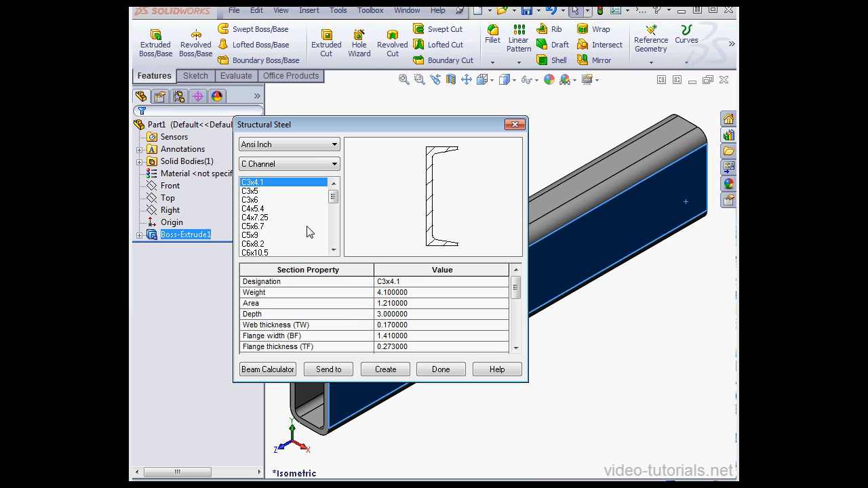
click(385, 369)
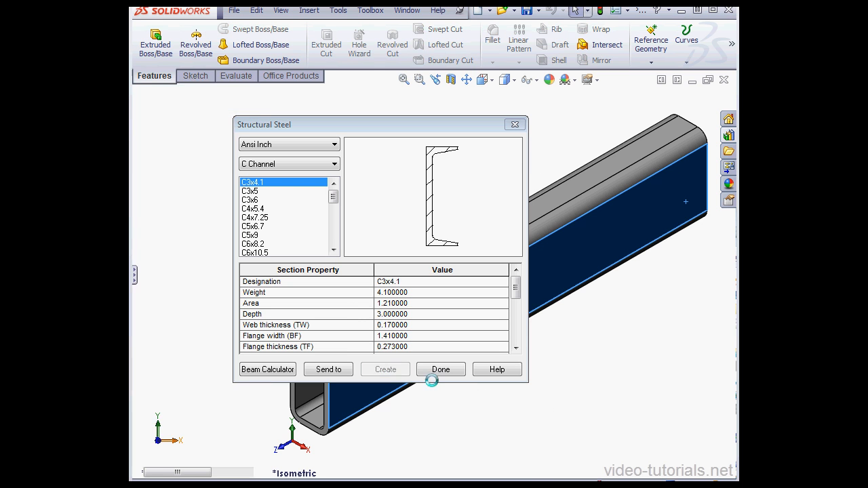
click(440, 369)
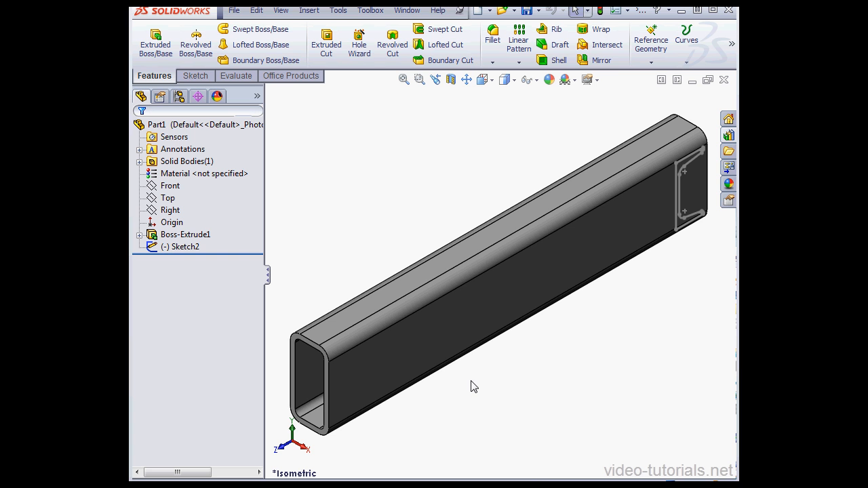
Edit Sketch2 to fully define the channel outline at the tube end, then return to the isometric view.
click(181, 247)
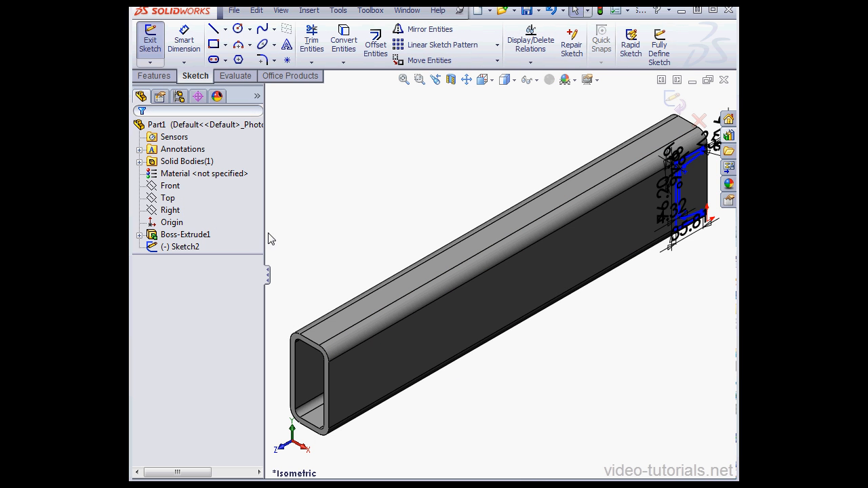
click(492, 78)
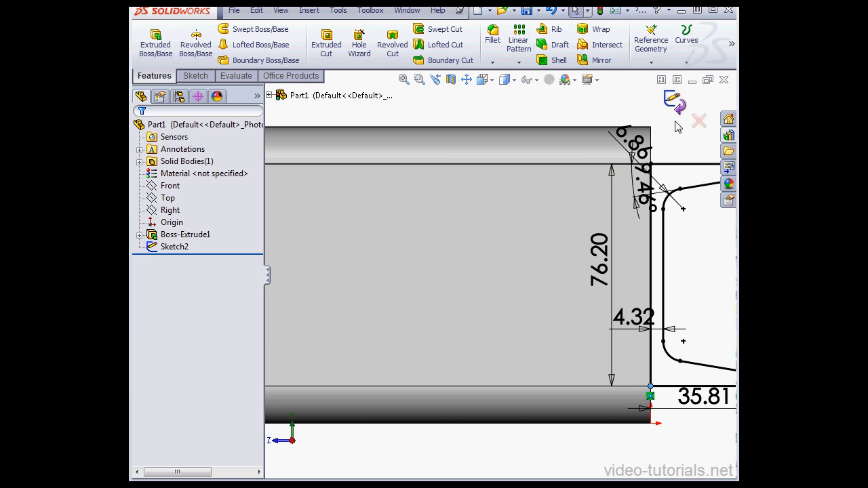
click(483, 79)
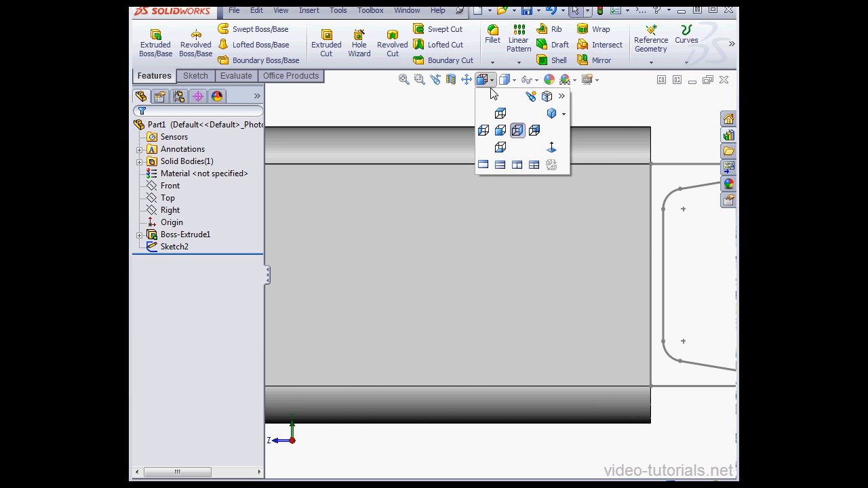
click(517, 130)
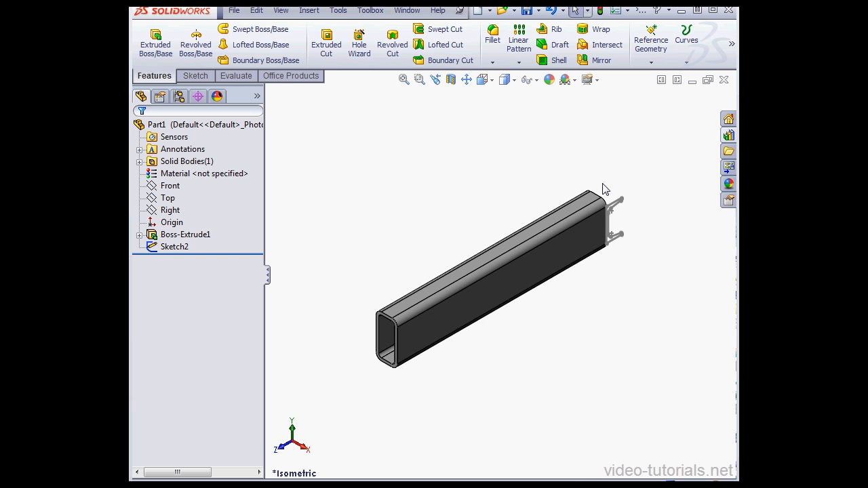
Extrude Sketch2 250 mm with Direction 2 Up To Surface, unmerged, as a separate channel body.
click(173, 247)
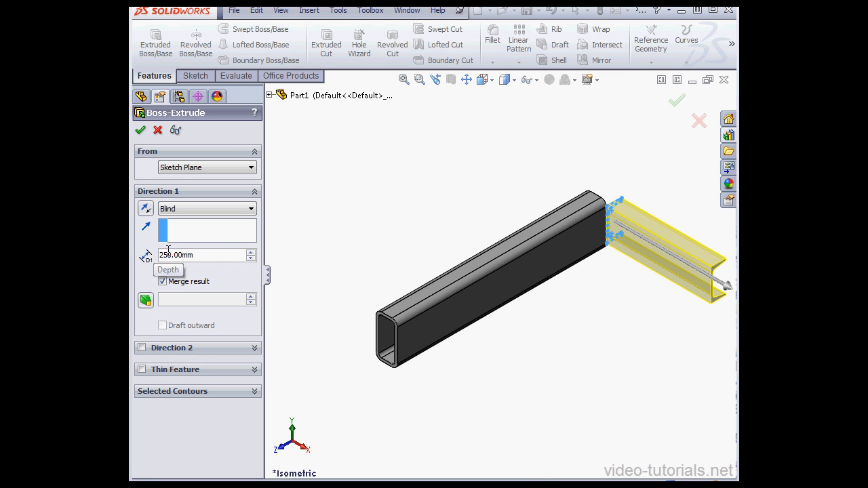
mouse_move(309, 322)
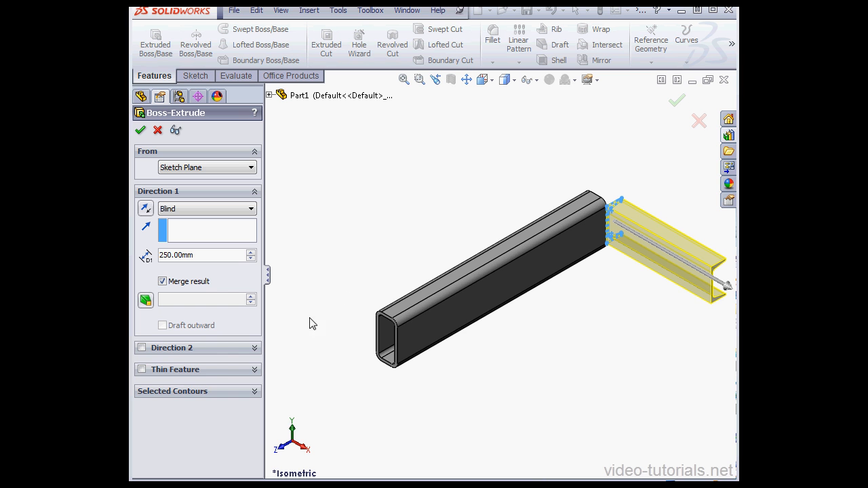
click(141, 347)
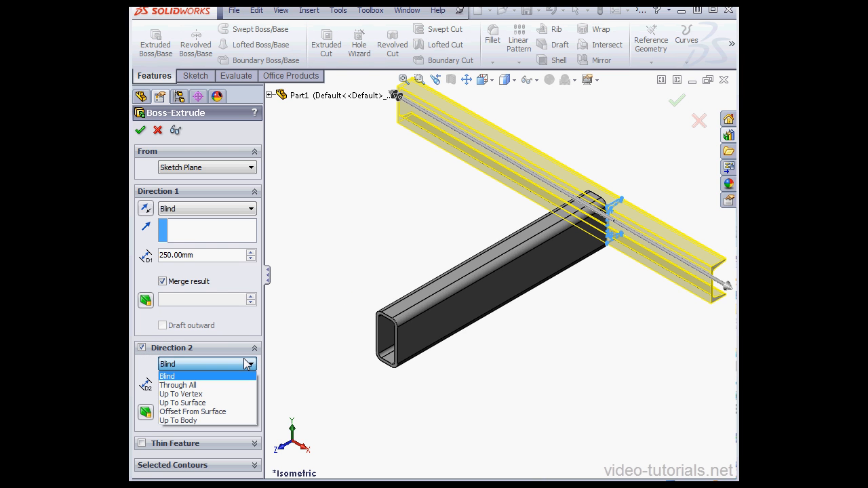
click(181, 401)
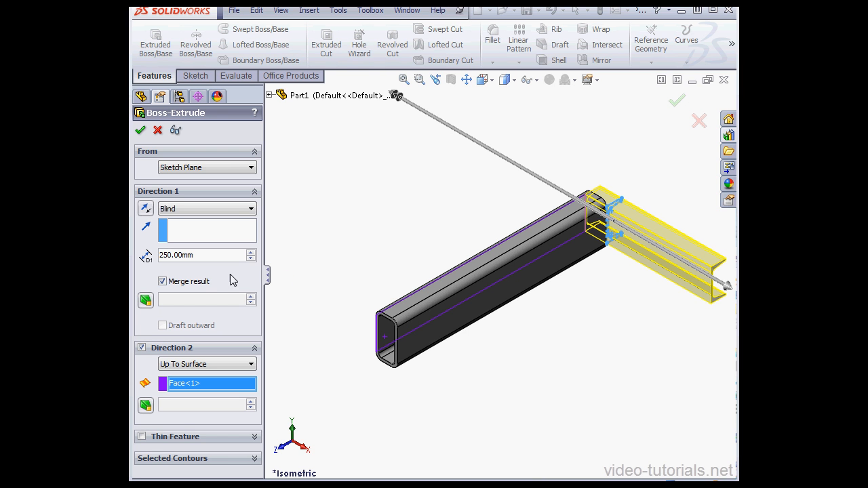
click(163, 281)
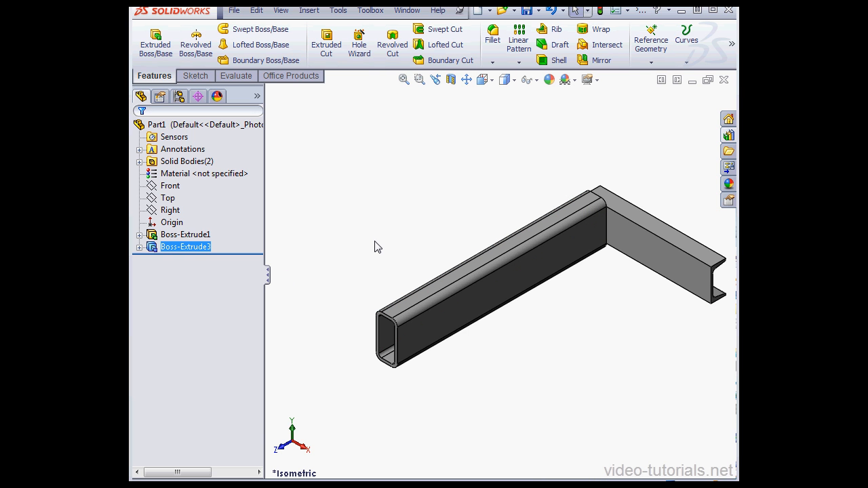
mouse_move(522, 175)
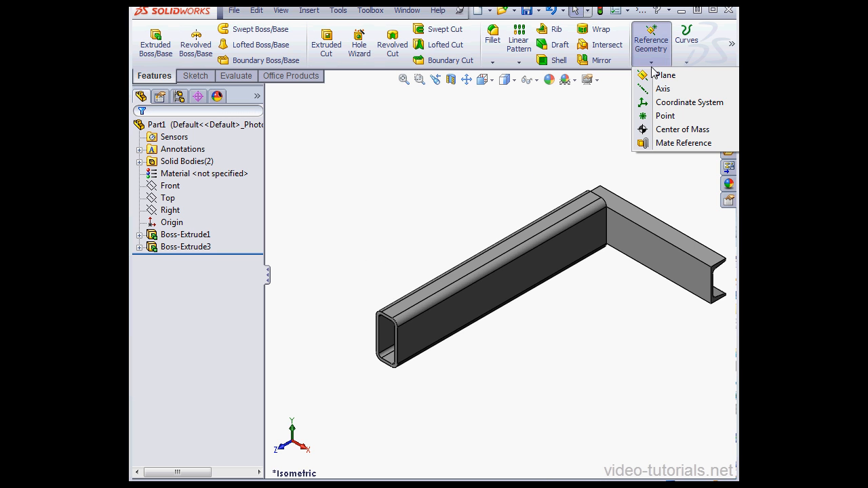
Create Plane1 through three midpoints along the tube's top edge.
click(439, 196)
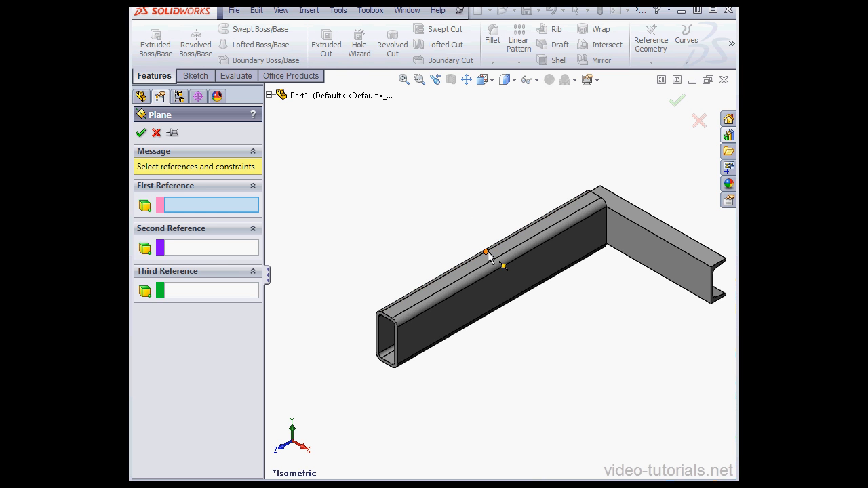
click(486, 252)
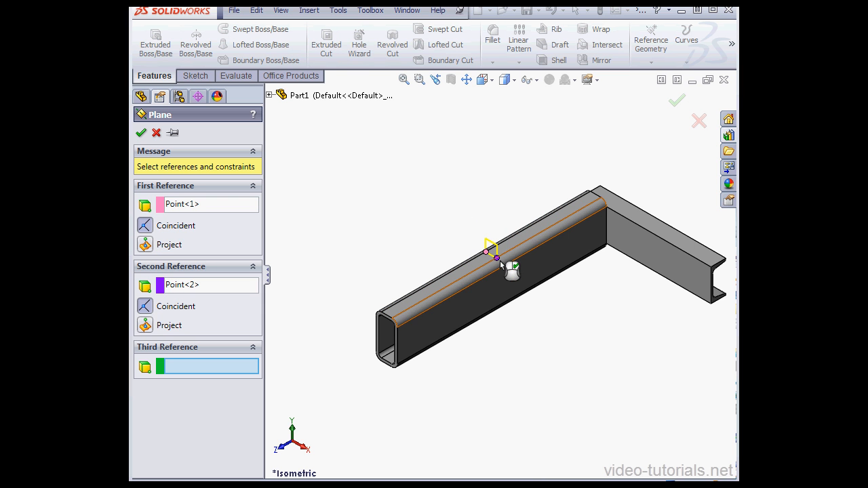
click(502, 266)
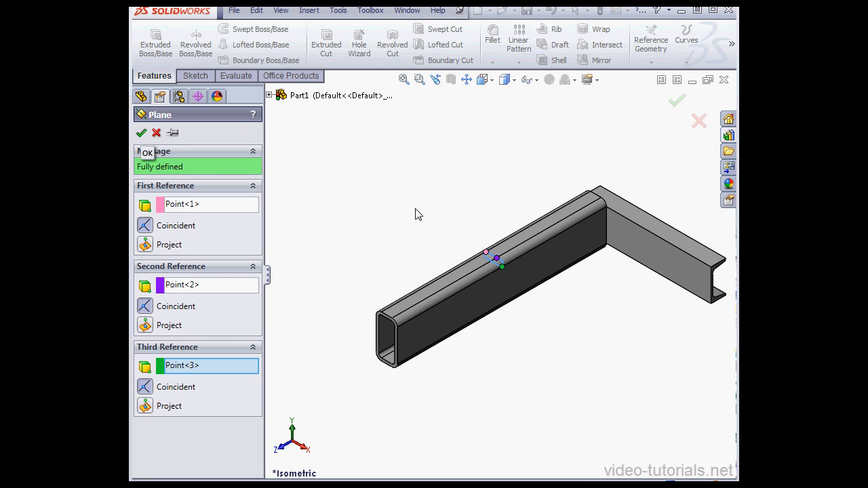
click(141, 133)
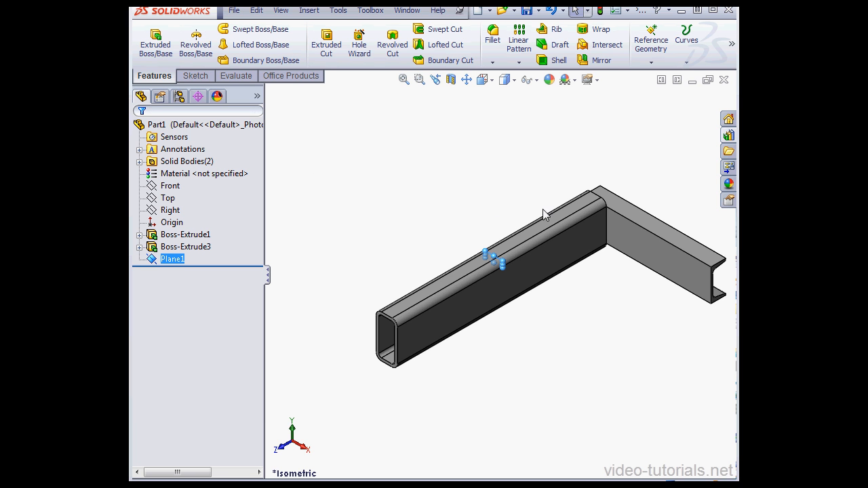
Mirror the channel body across Plane1 with Merge solids, giving a matching channel at the other end.
click(601, 59)
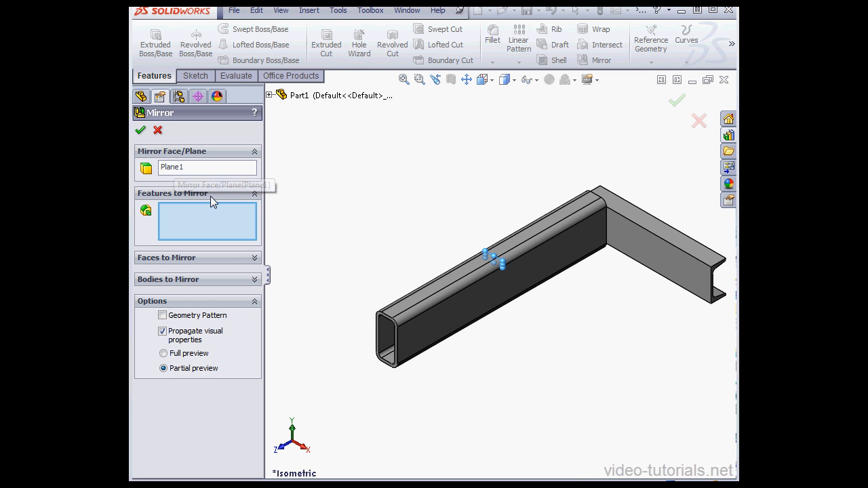
mouse_move(252, 287)
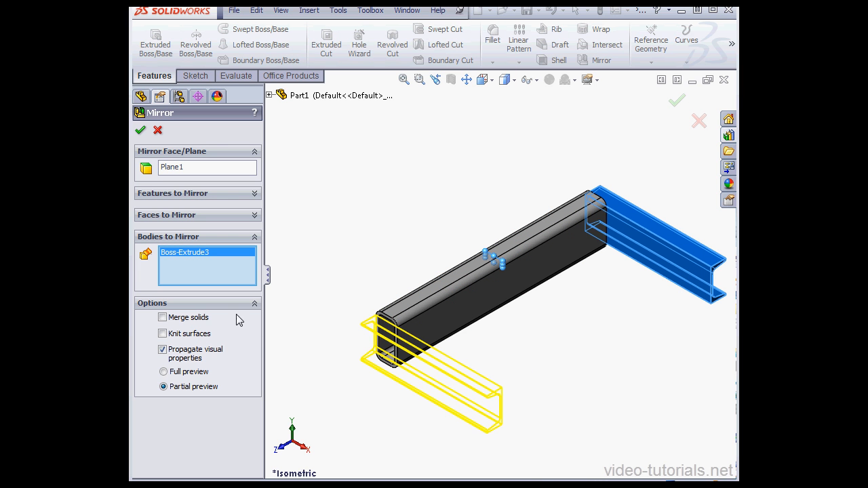
click(163, 318)
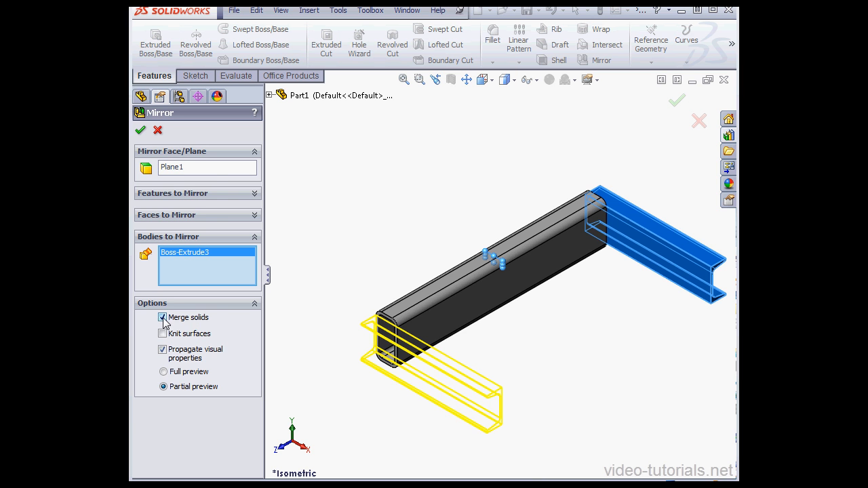
click(163, 317)
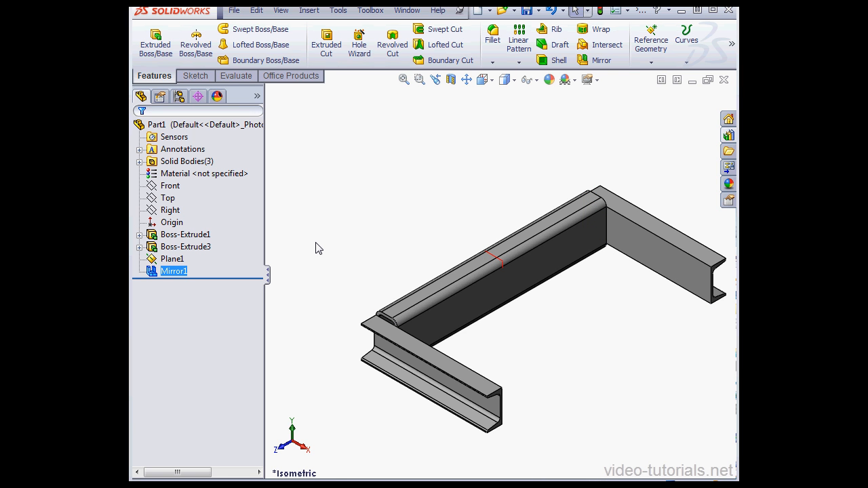
mouse_move(576, 346)
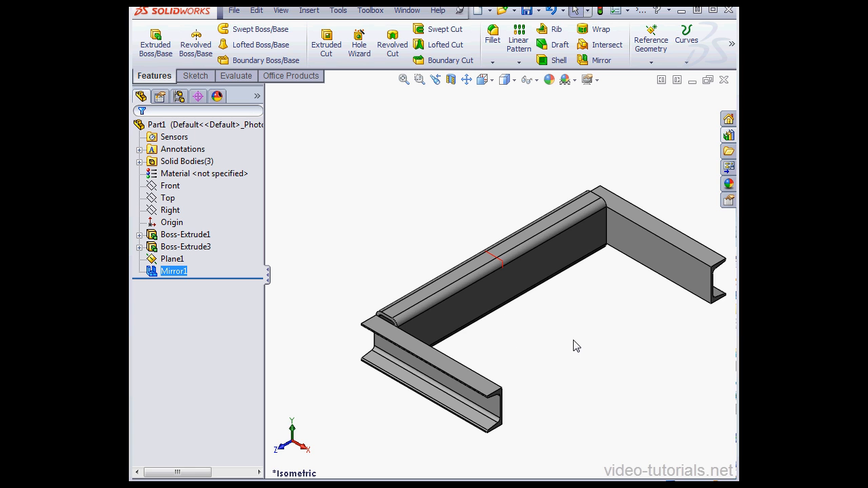
mouse_move(678, 271)
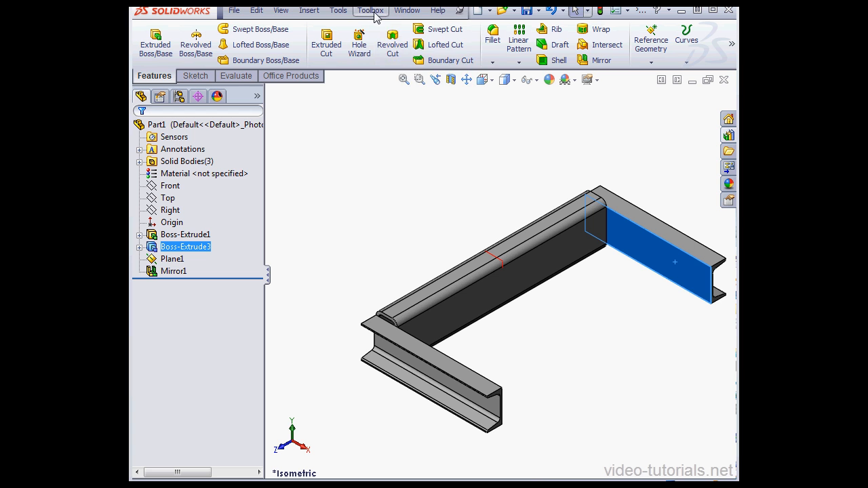
Place the ANSI inch S Beam S3x5.7 profile as Sketch3 from the structural steel library.
click(369, 9)
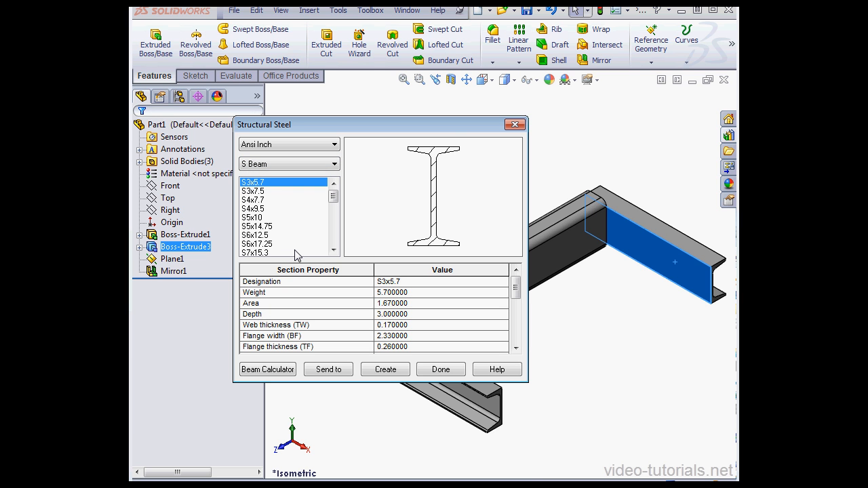
mouse_move(268, 204)
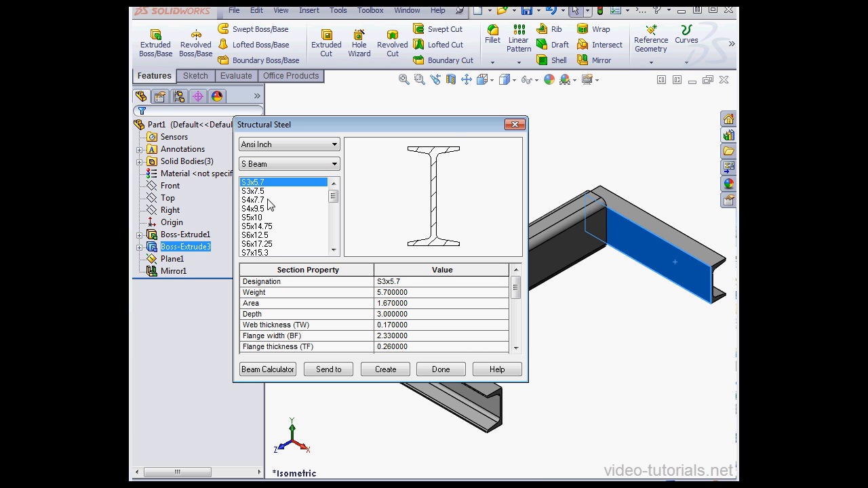
mouse_move(373, 360)
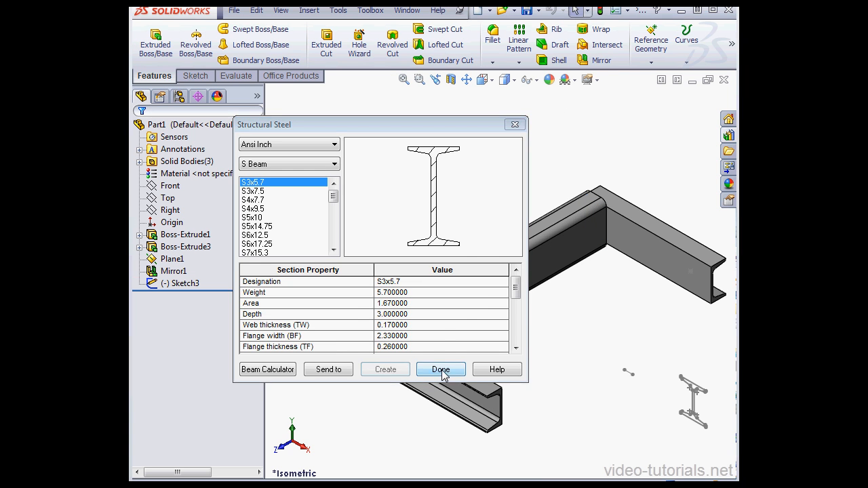
click(439, 369)
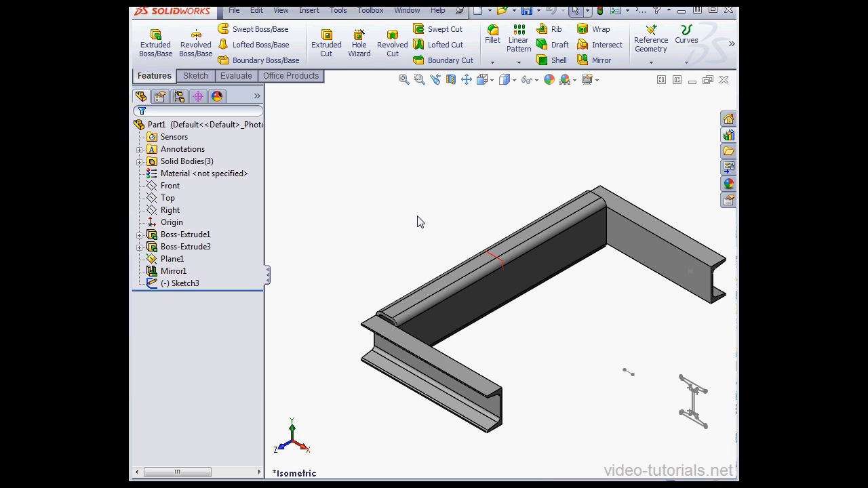
mouse_move(342, 270)
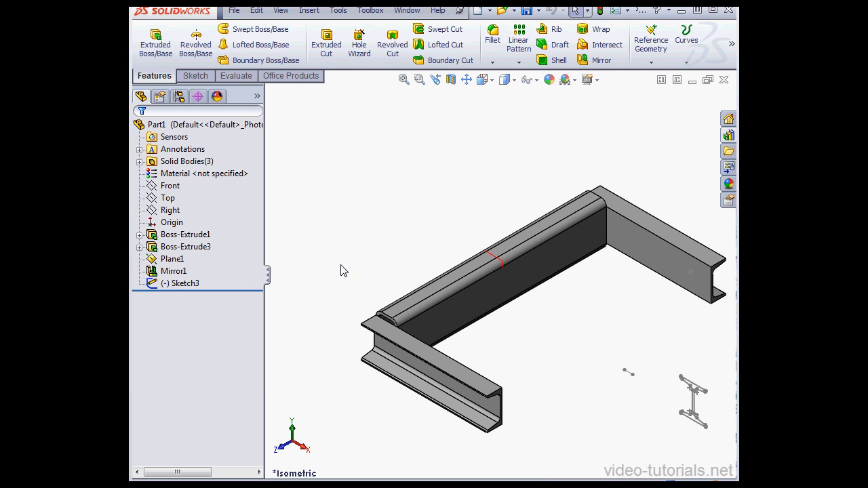
Edit Sketch3, make the S-beam edge collinear with the channel and dimension its offset to 15 mm.
right_click(184, 284)
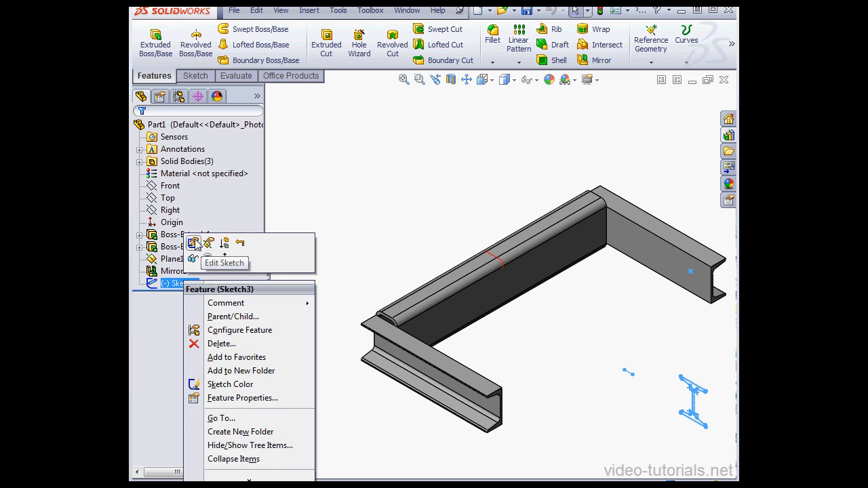
click(195, 243)
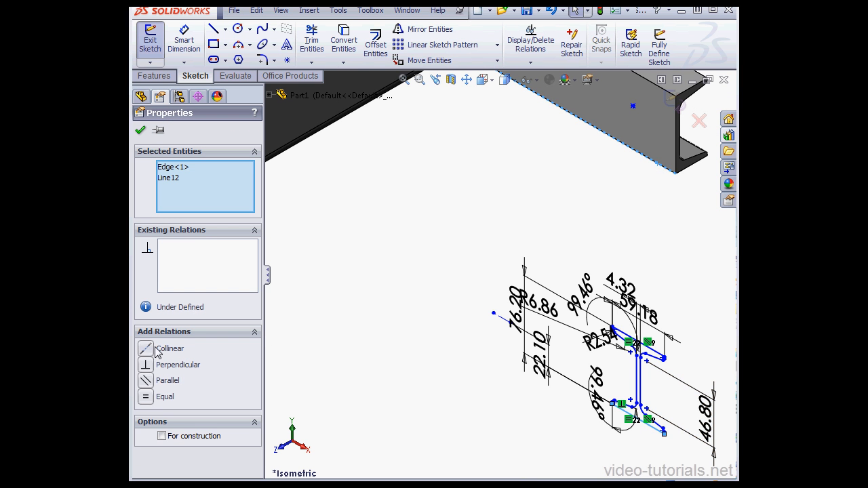
click(145, 349)
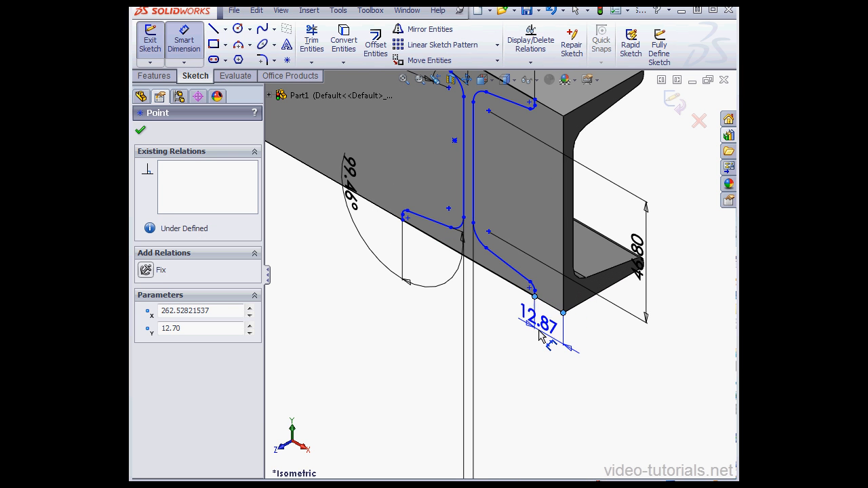
click(537, 325)
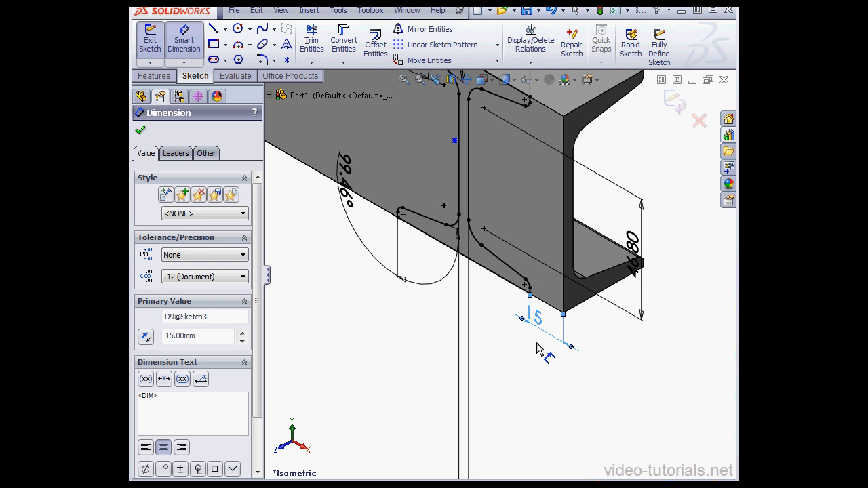
mouse_move(685, 380)
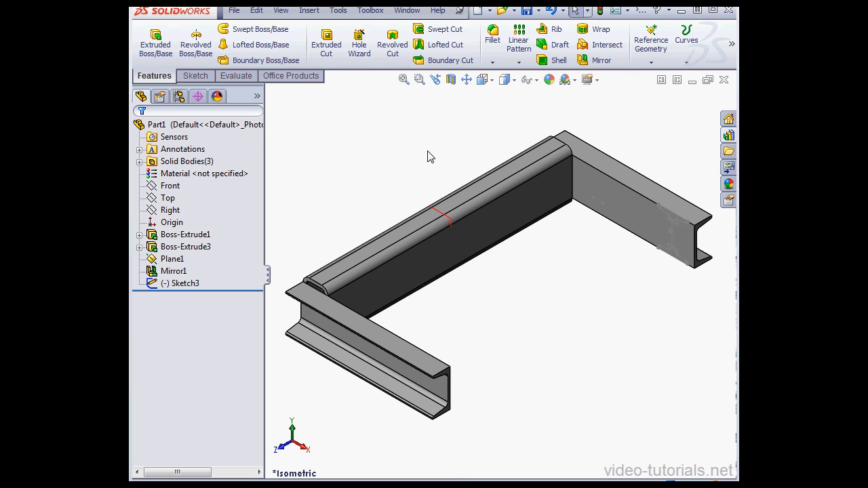
mouse_move(333, 171)
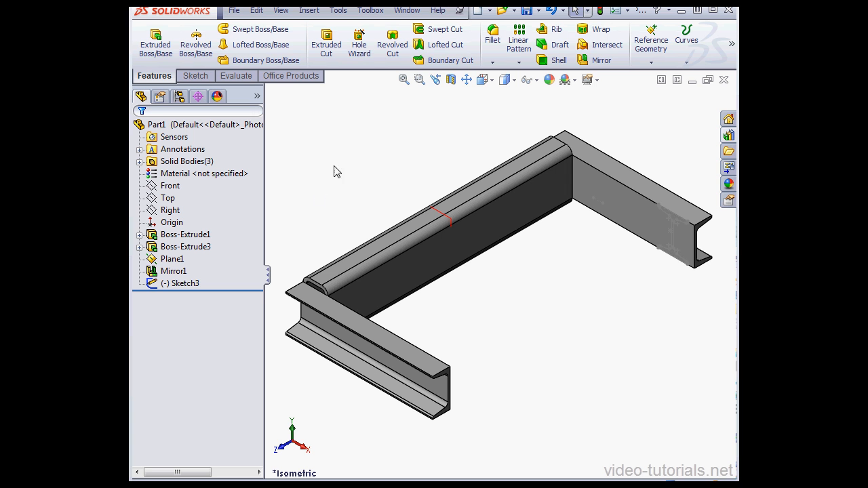
Extrude Sketch3 blind to 500 mm with Merge result off, creating Boss-Extrude4 as a fourth body.
click(181, 283)
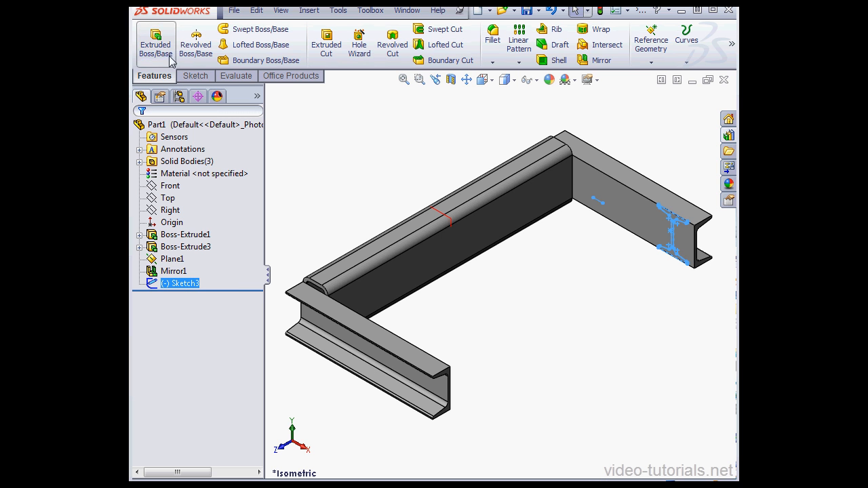
click(155, 39)
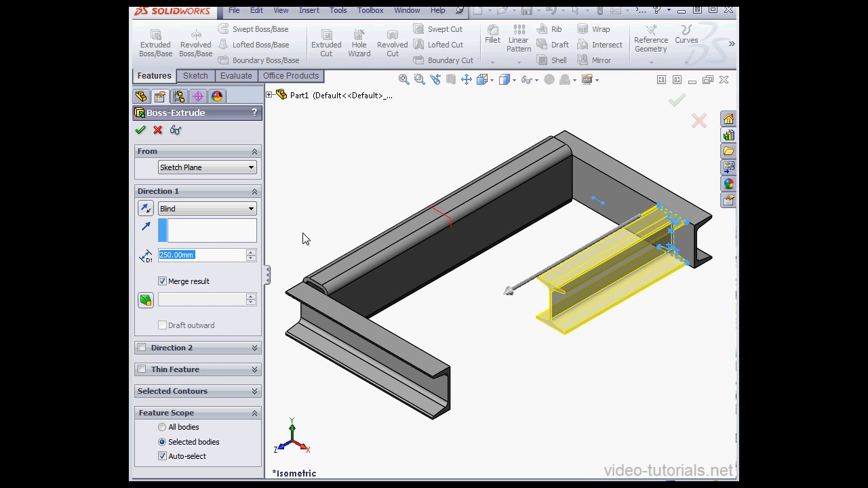
text(5)
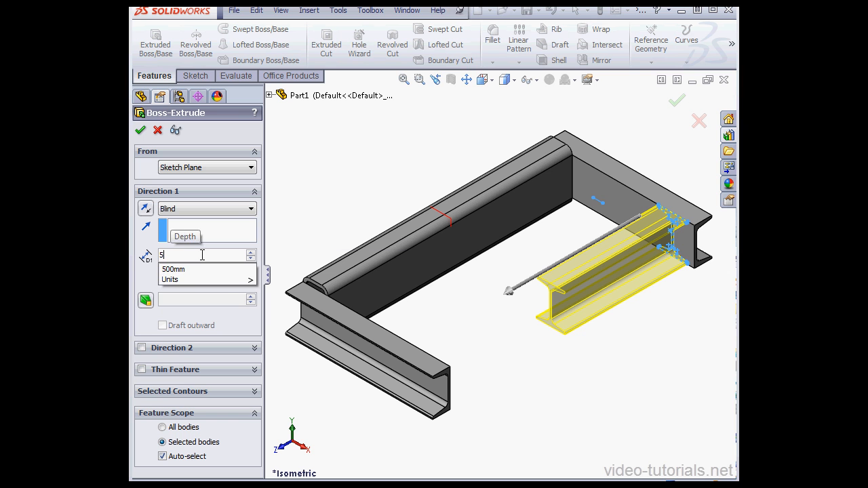
text(00.00mm)
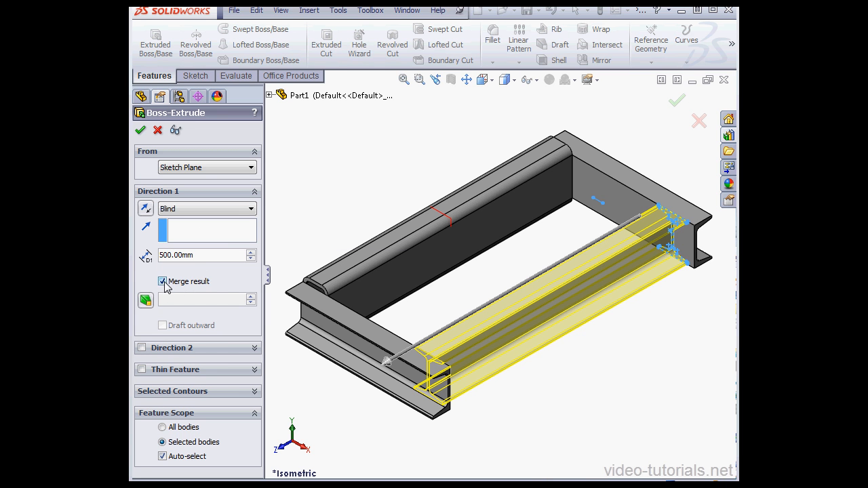
click(163, 280)
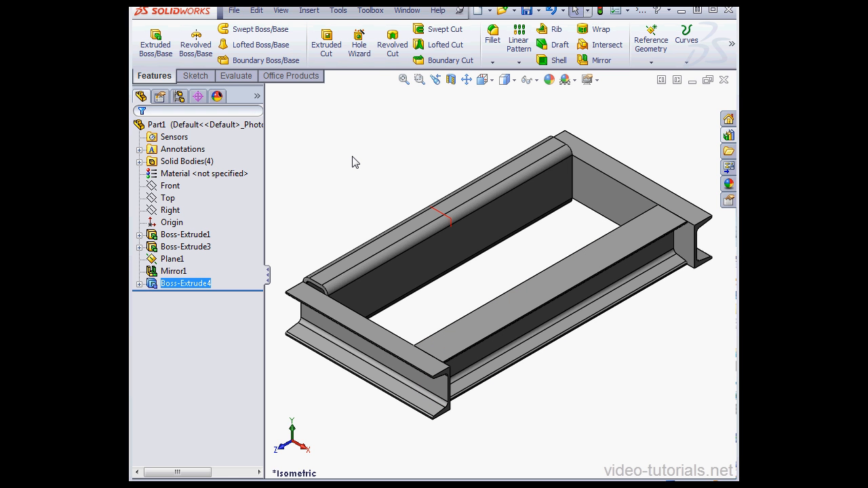
mouse_move(377, 154)
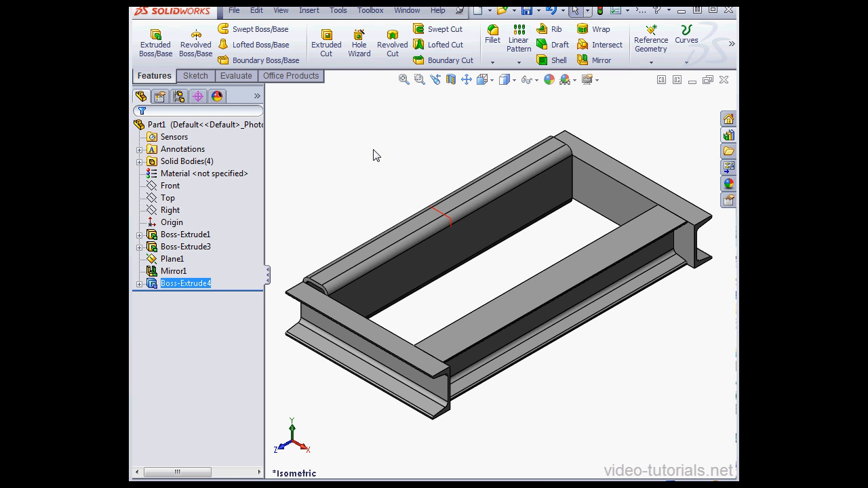
mouse_move(416, 178)
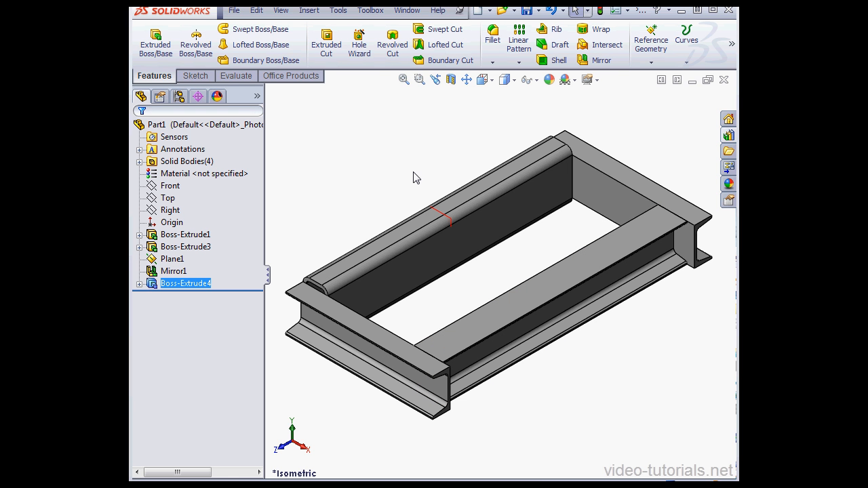
mouse_move(409, 182)
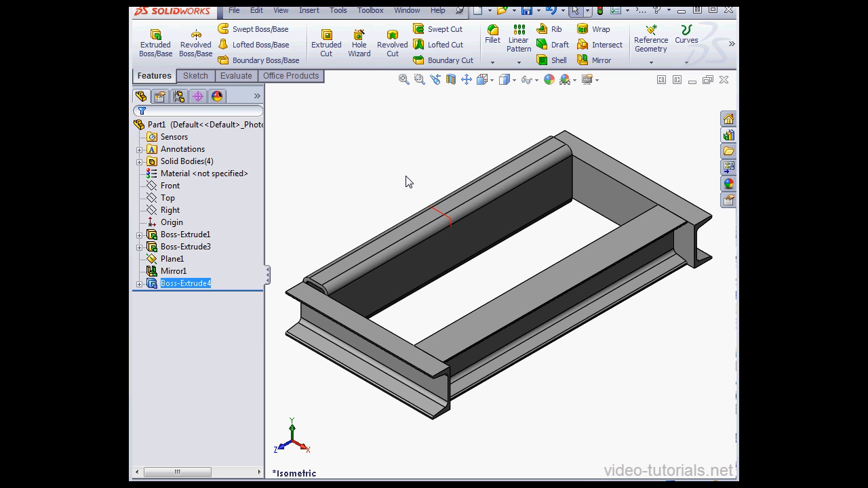
mouse_move(419, 176)
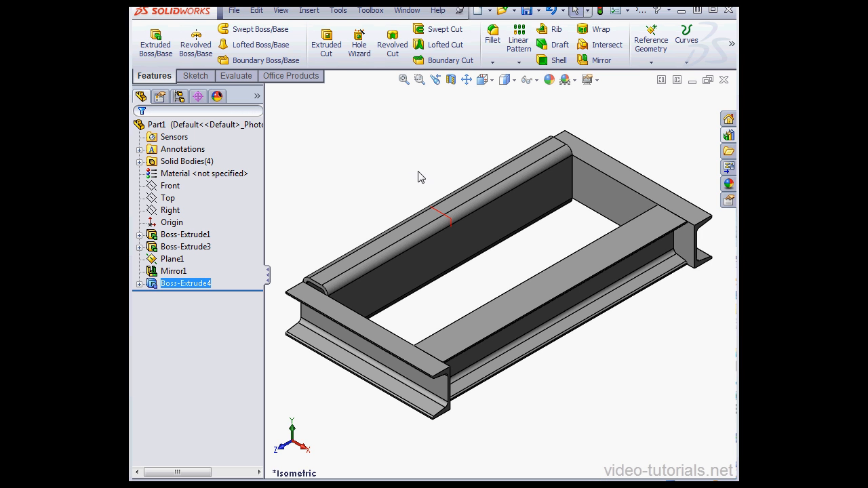
mouse_move(301, 80)
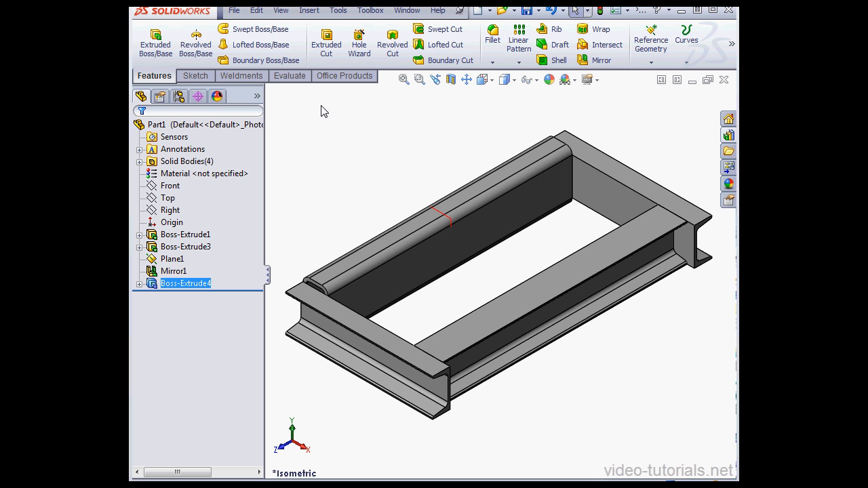
Insert a Weldment feature, then expand the Cut list to show the four beam bodies and open its options.
click(242, 76)
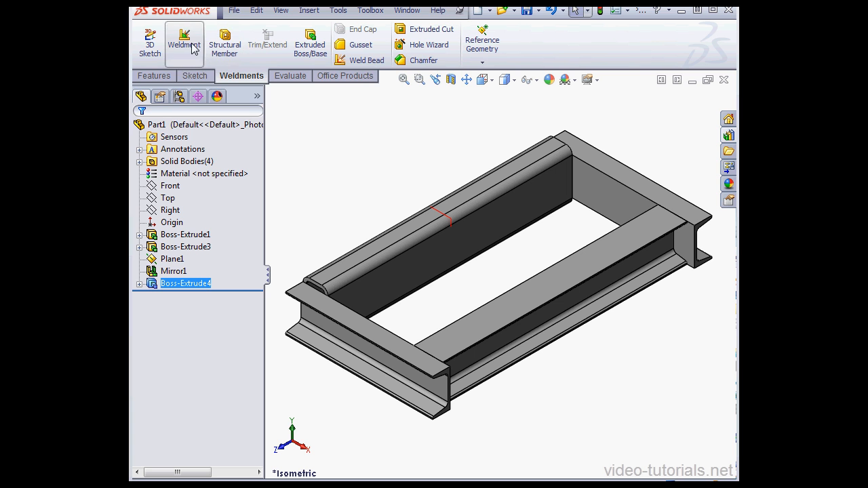
mouse_move(309, 11)
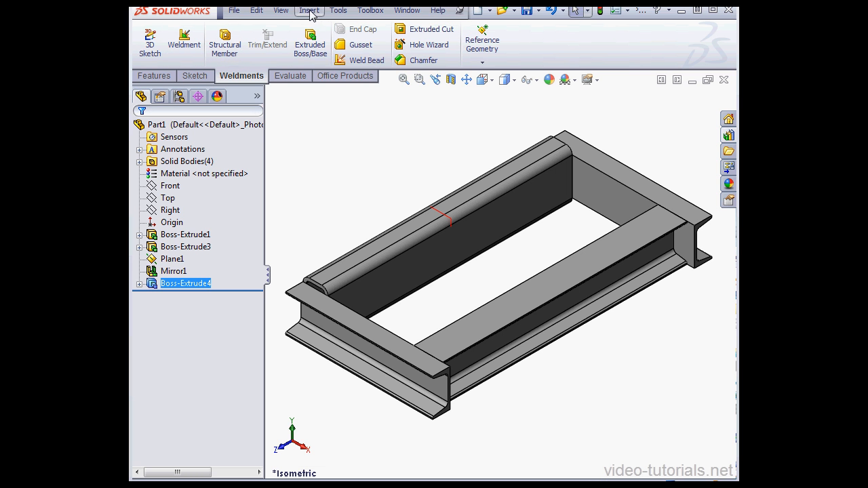
click(309, 10)
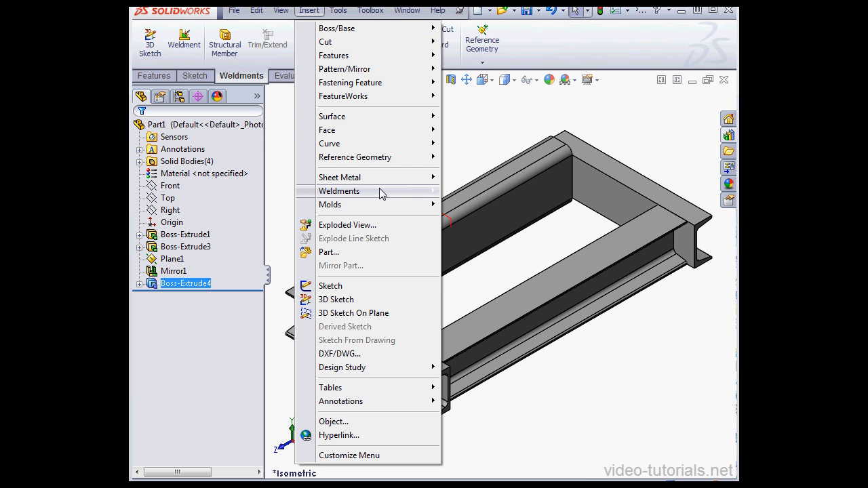
click(339, 190)
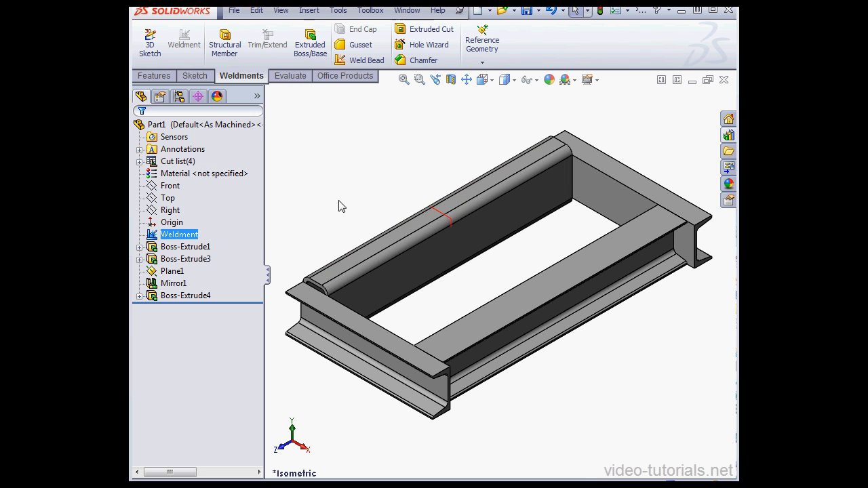
mouse_move(276, 209)
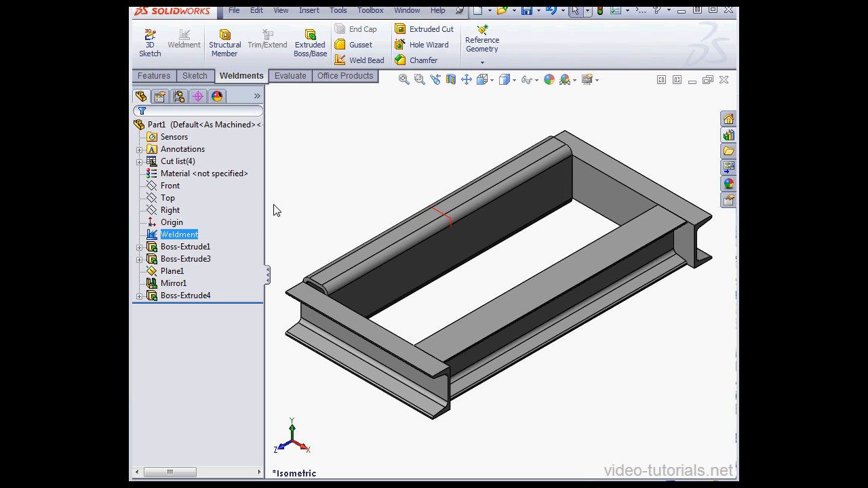
click(171, 184)
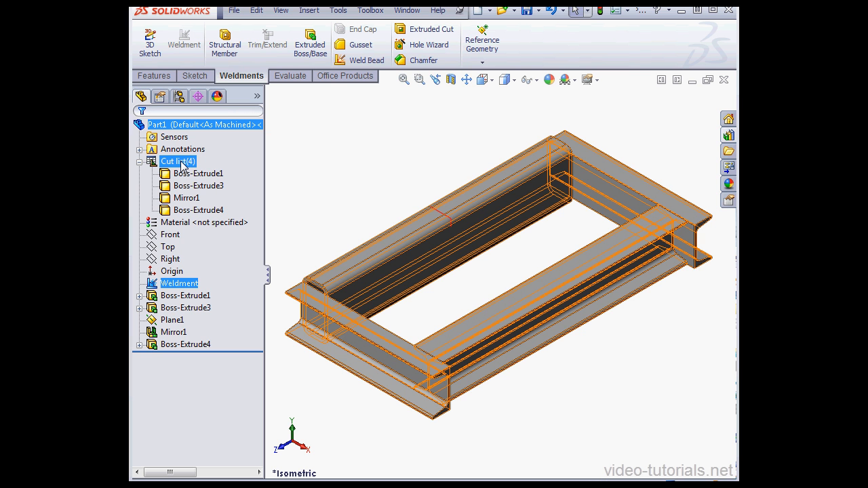
right_click(178, 160)
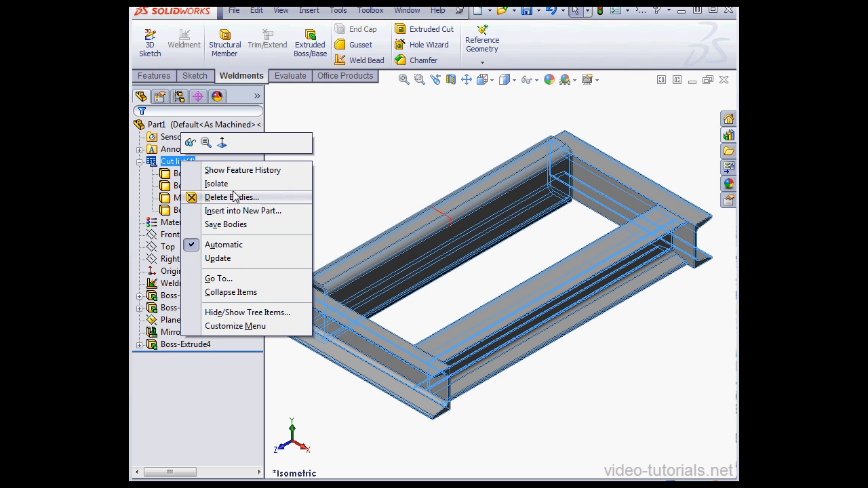